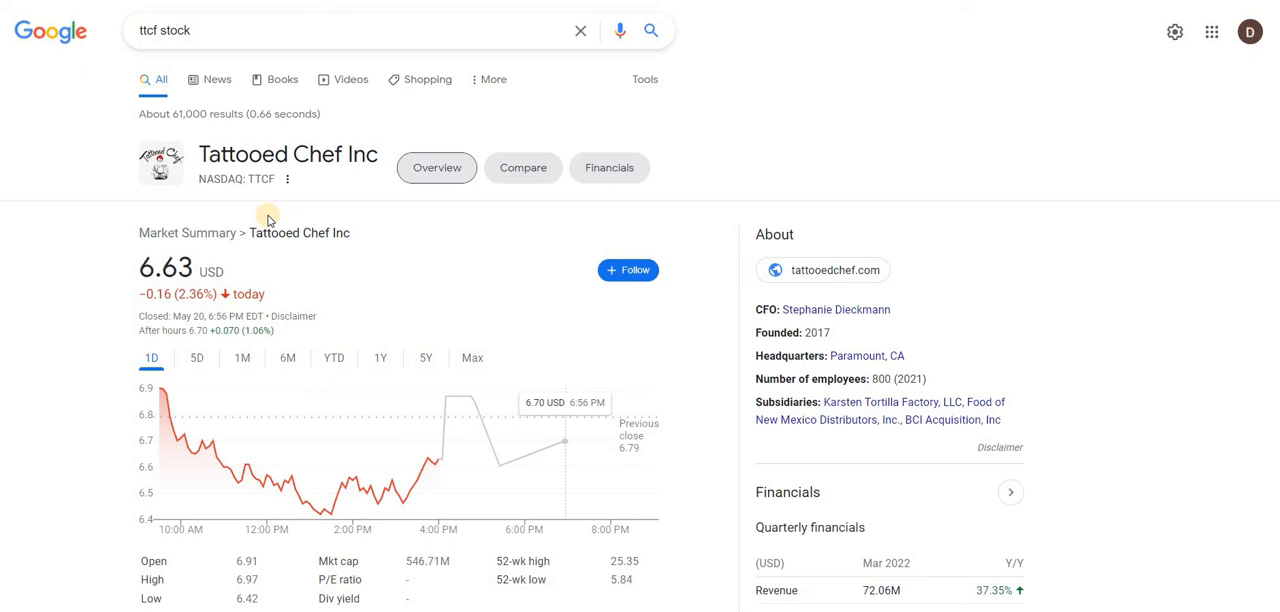
mouse_move(259, 347)
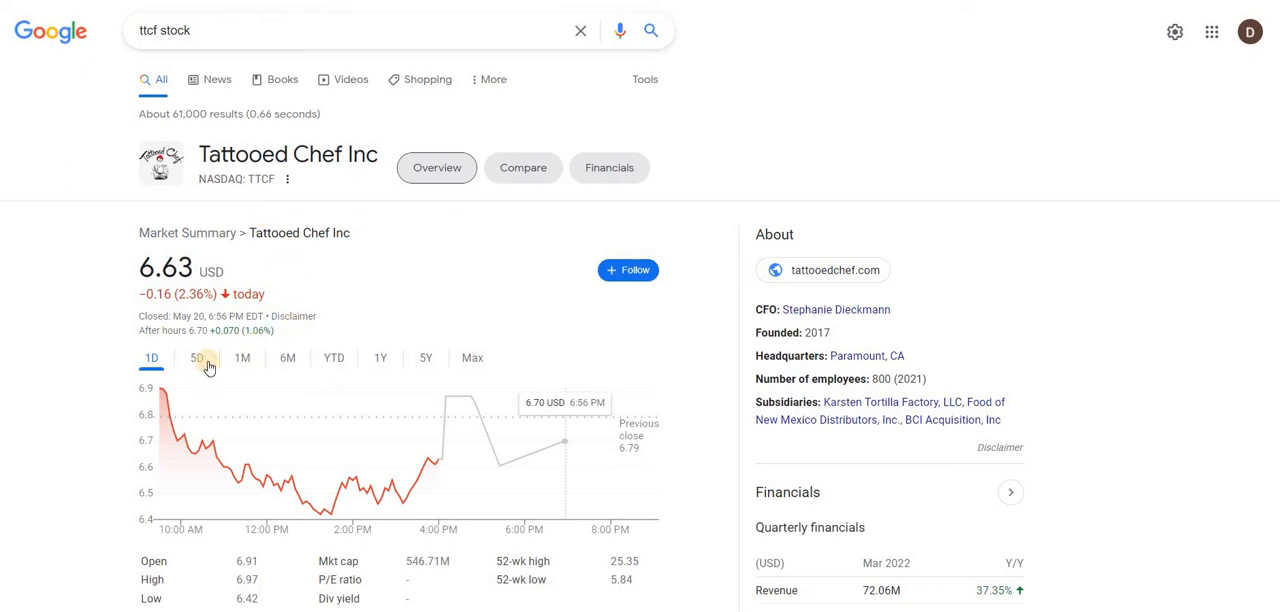
Step the TTCF price chart through 5D, YTD, 1Y and finally 5Y ranges.
left_click(197, 357)
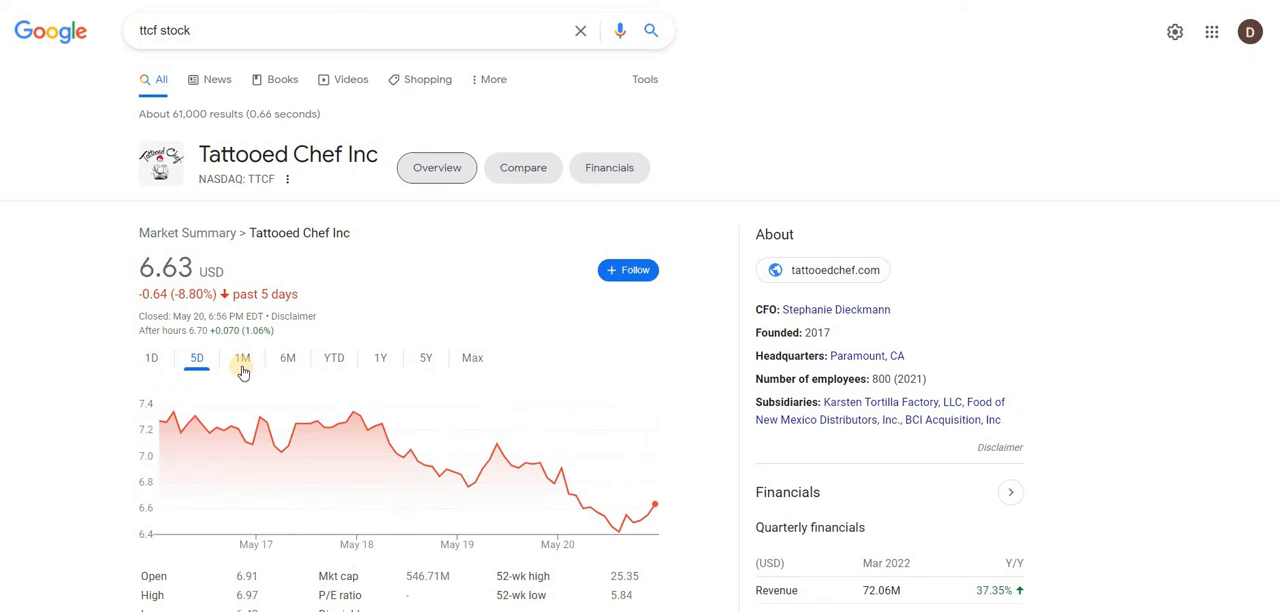
left_click(333, 357)
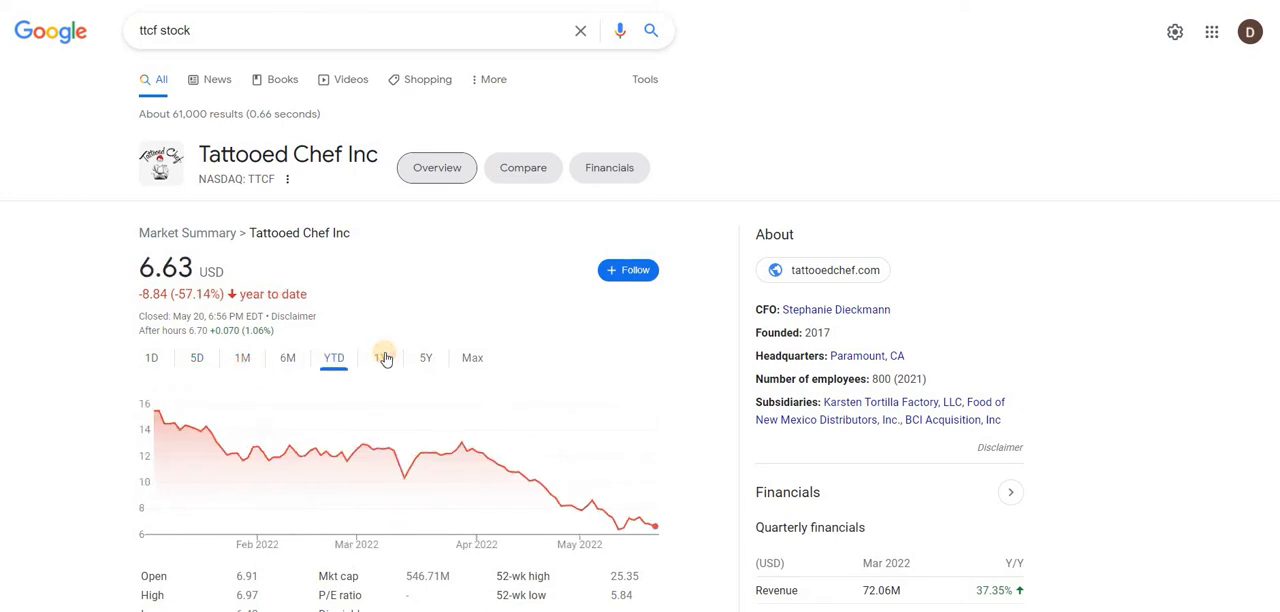
left_click(380, 358)
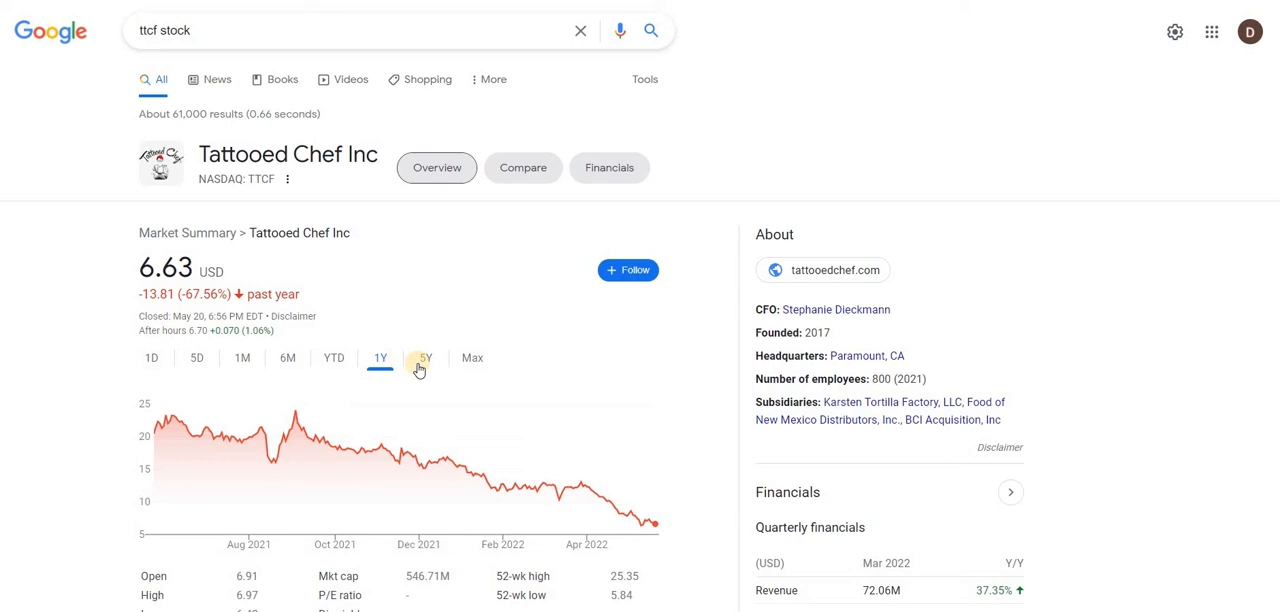
left_click(425, 357)
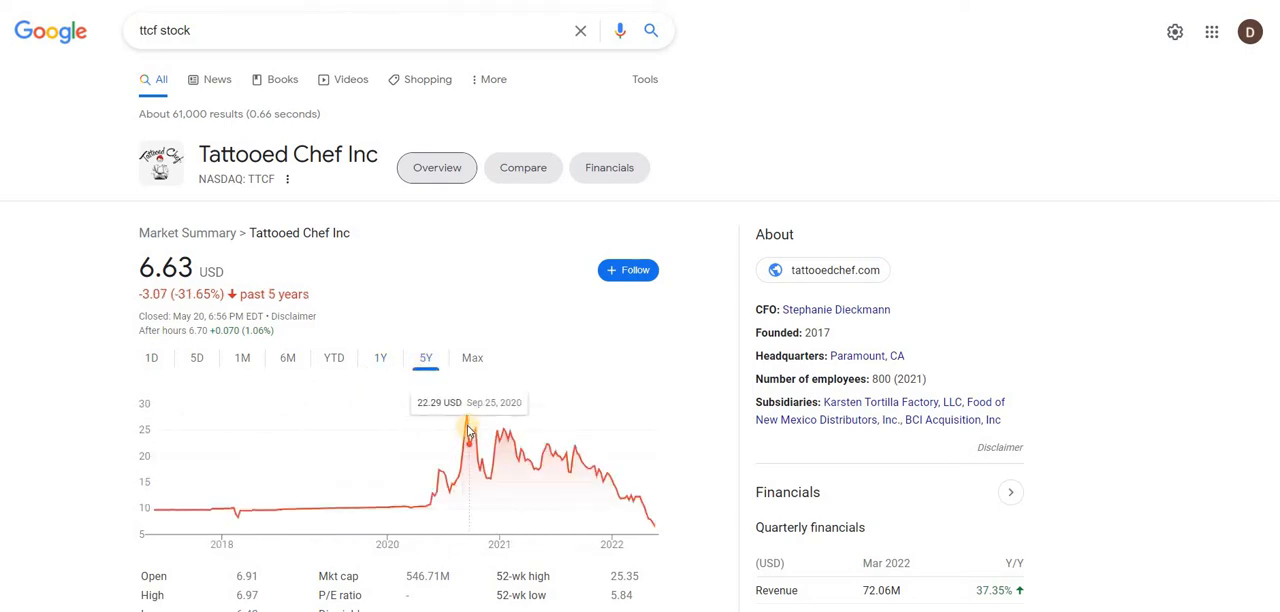
mouse_move(607, 456)
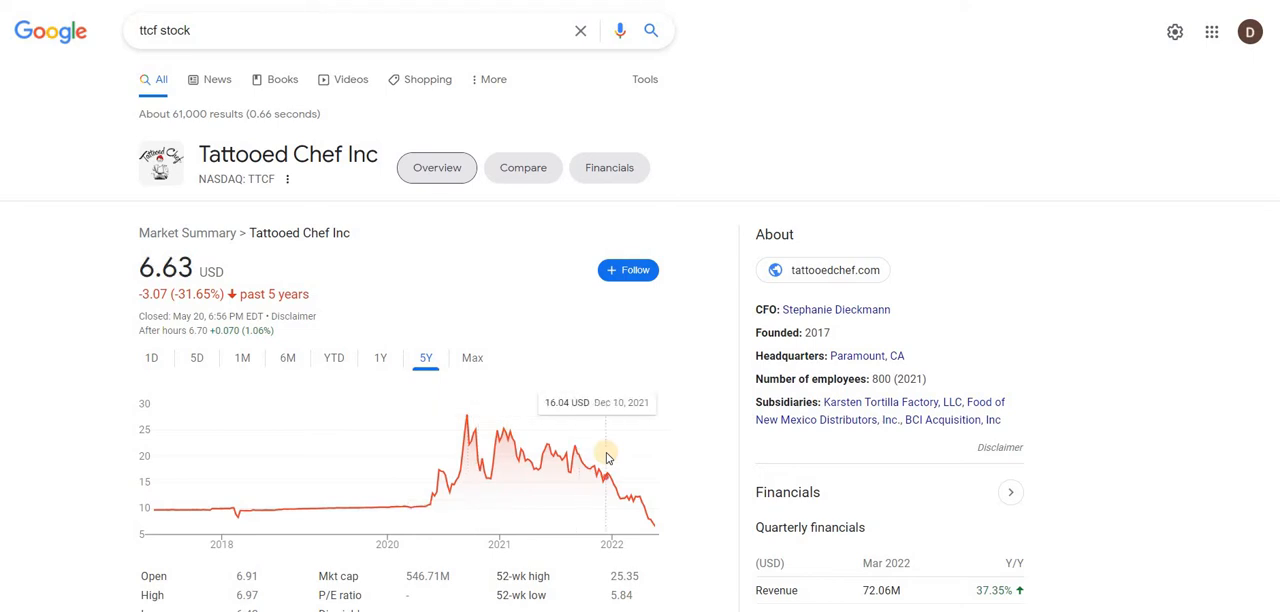
scroll("down", 3)
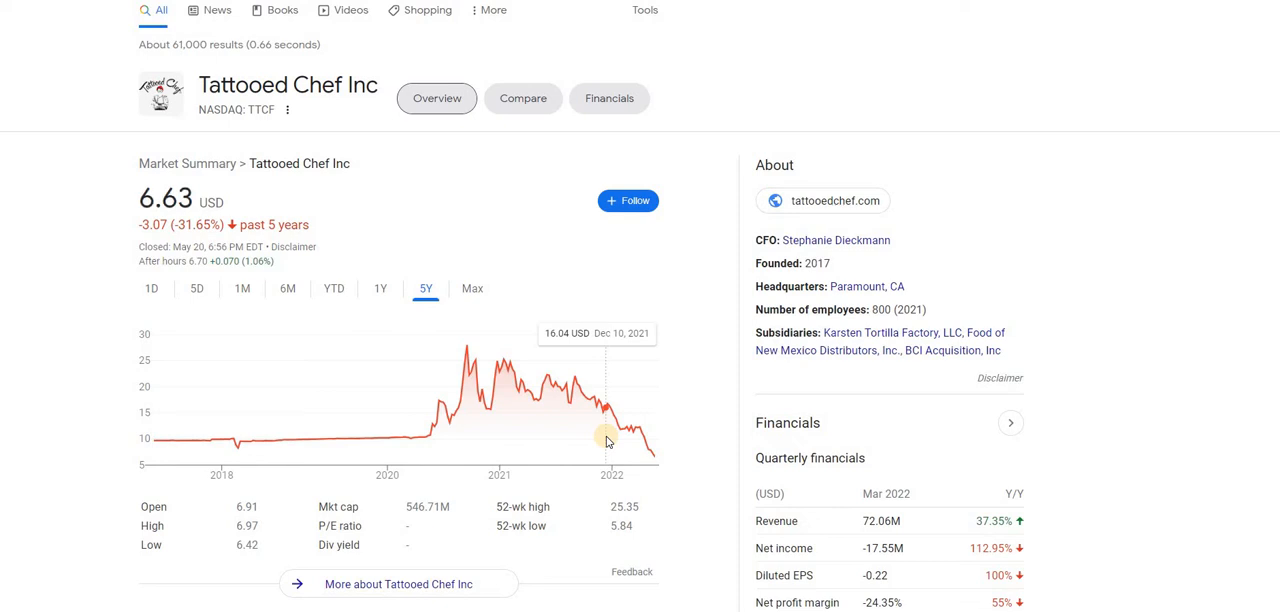
mouse_move(538, 400)
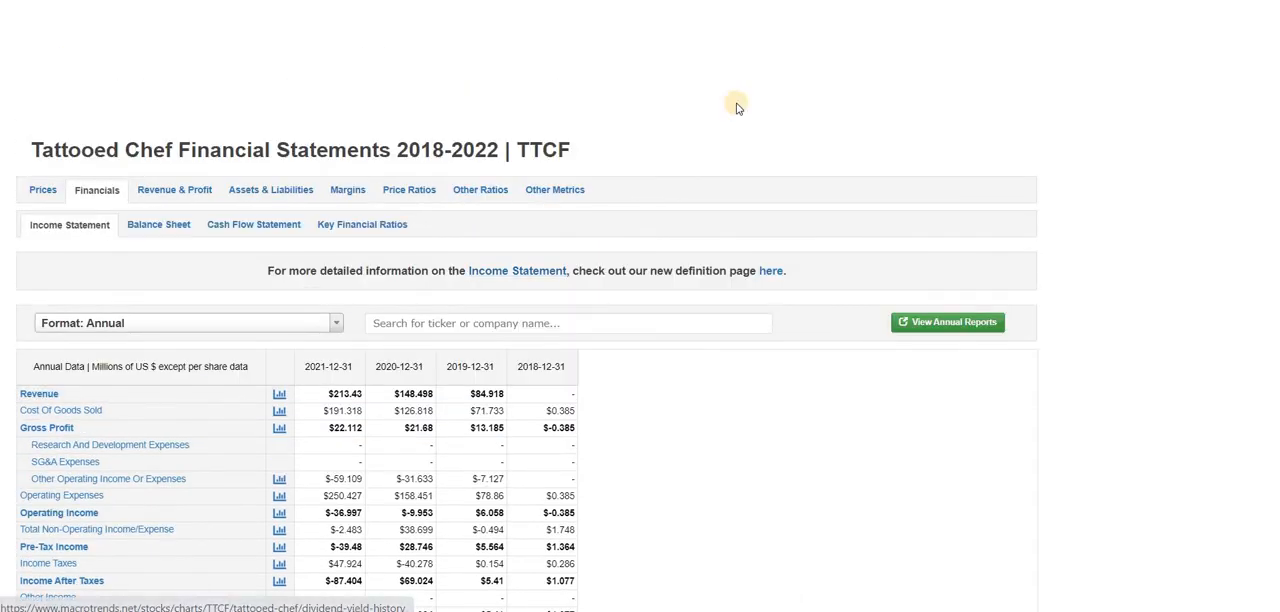
scroll("down", 3)
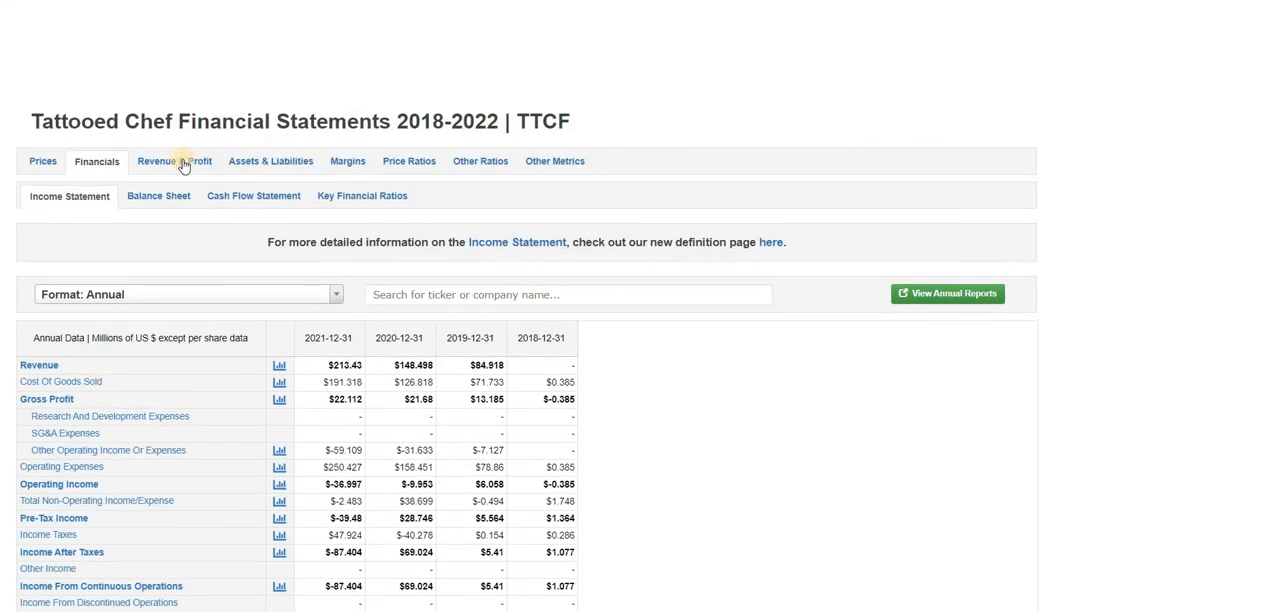
mouse_move(174, 161)
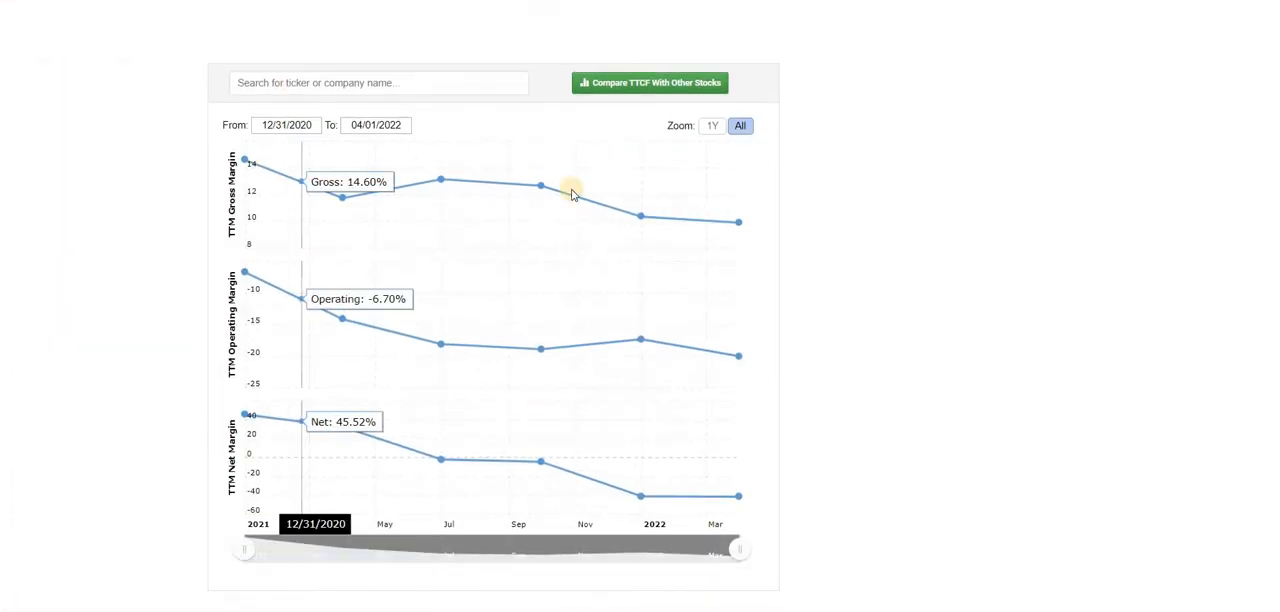
mouse_move(725, 222)
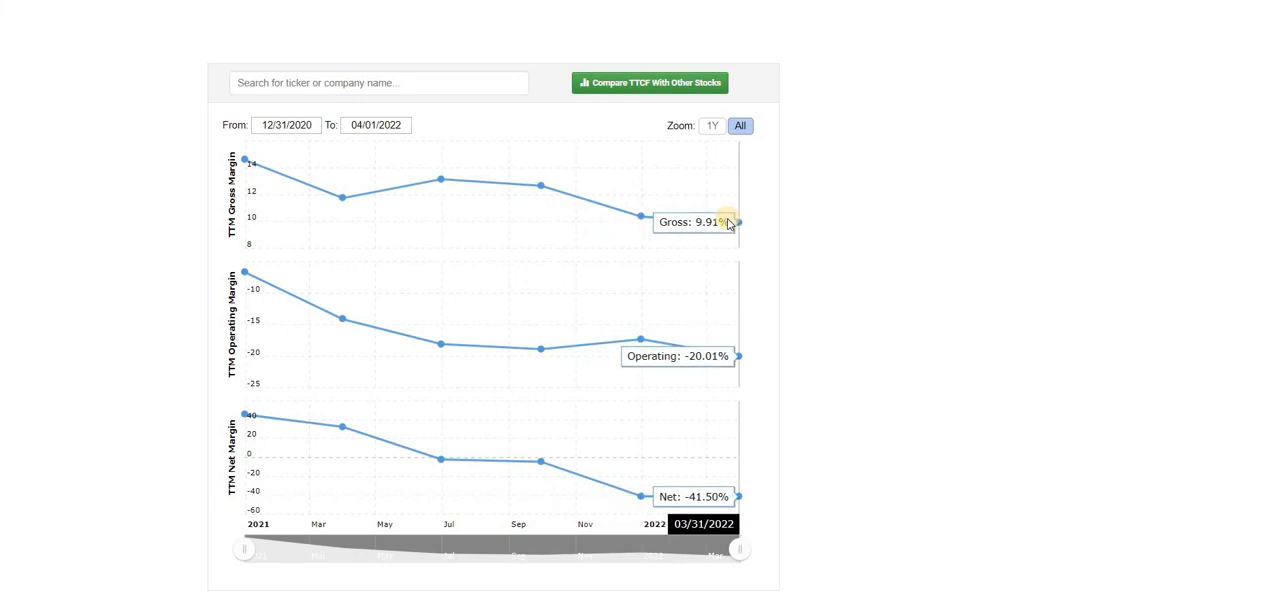
mouse_move(738, 220)
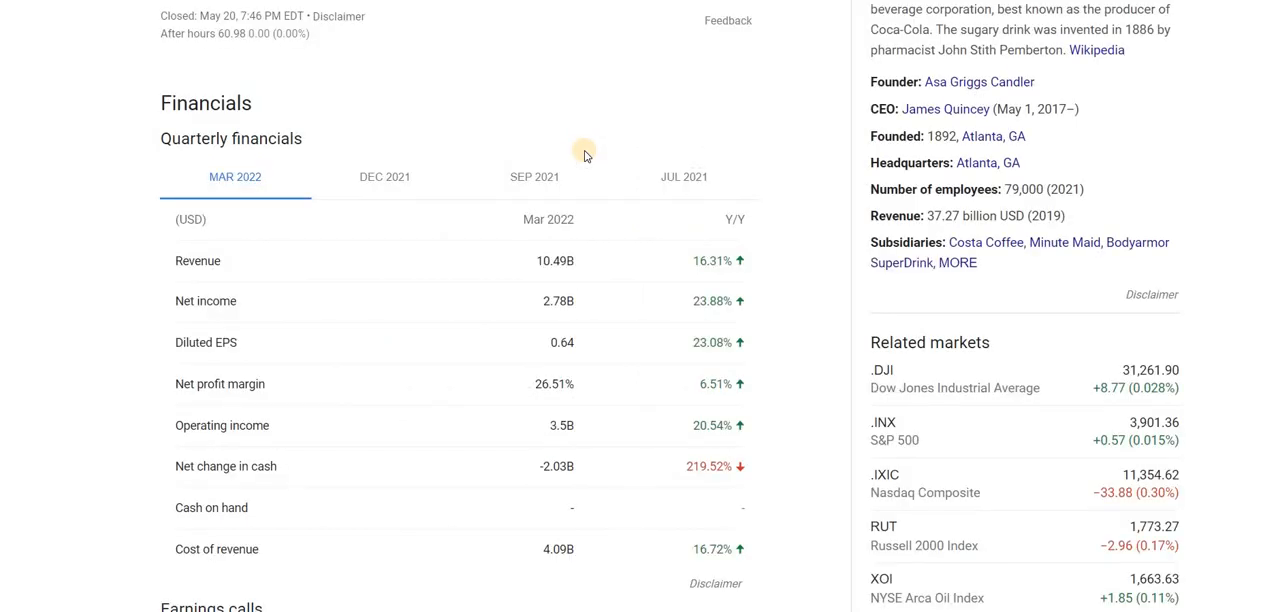
View Coca-Cola's December 2021 and then an earlier quarter's financial figures.
left_click(384, 177)
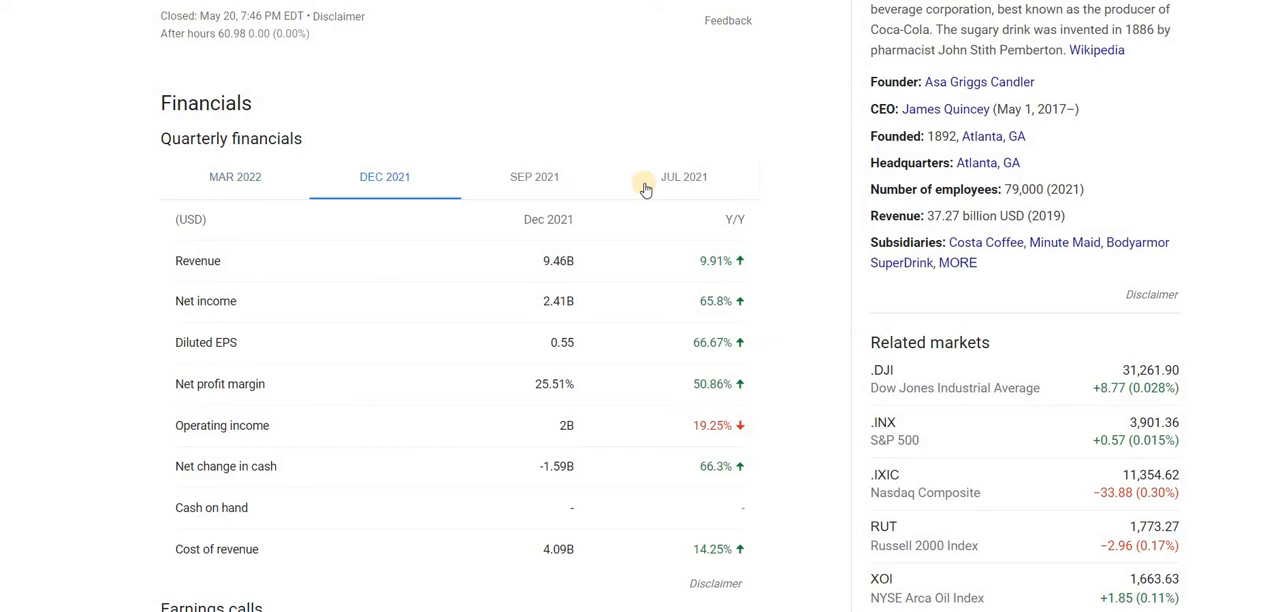
left_click(684, 177)
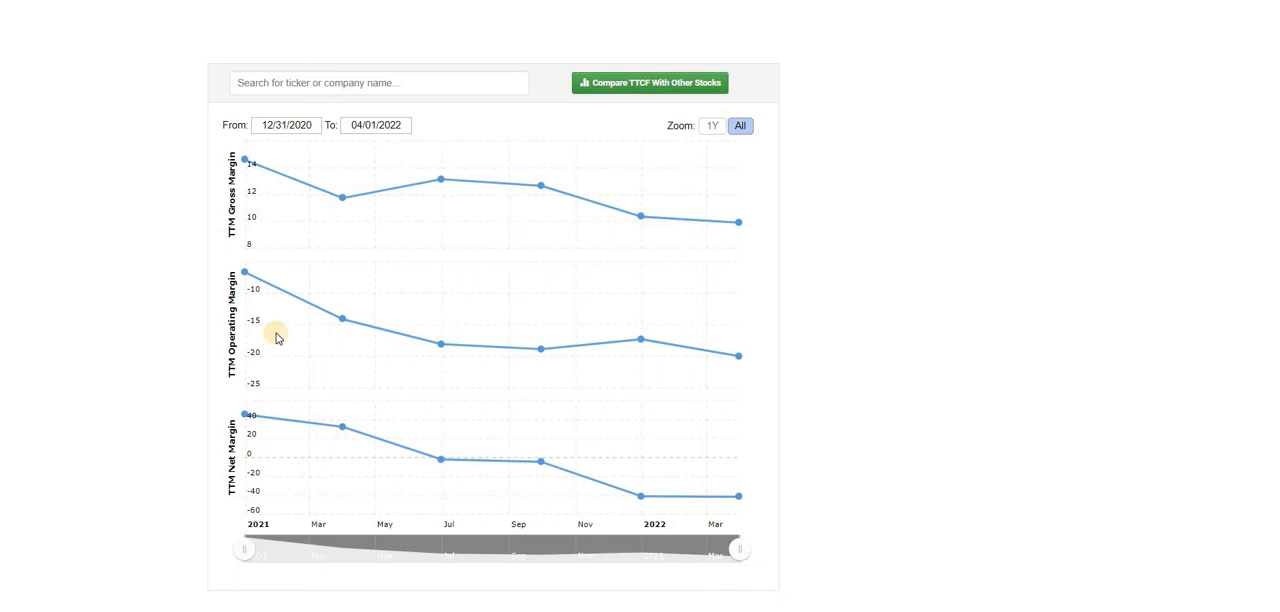
mouse_move(454, 307)
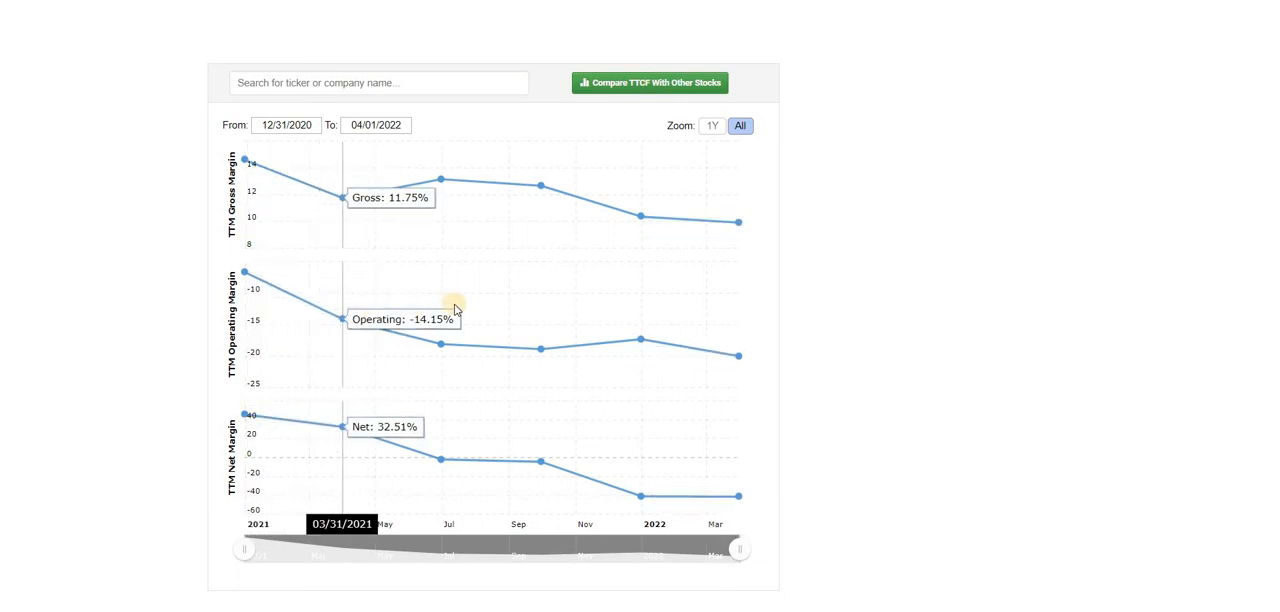
mouse_move(733, 328)
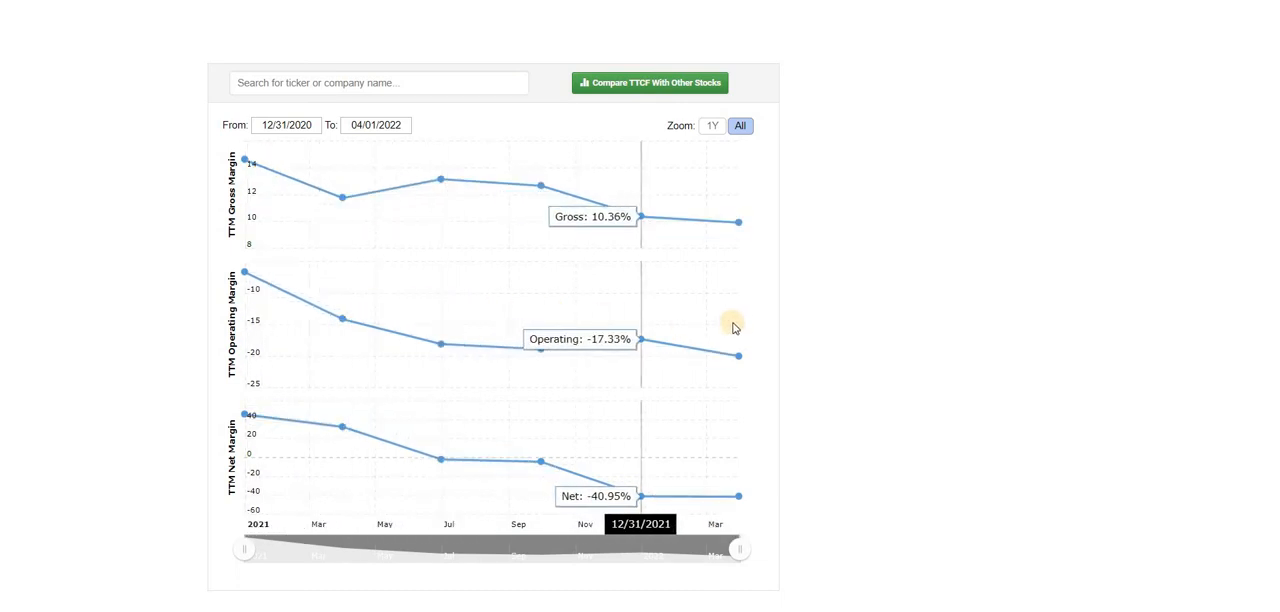
mouse_move(660, 307)
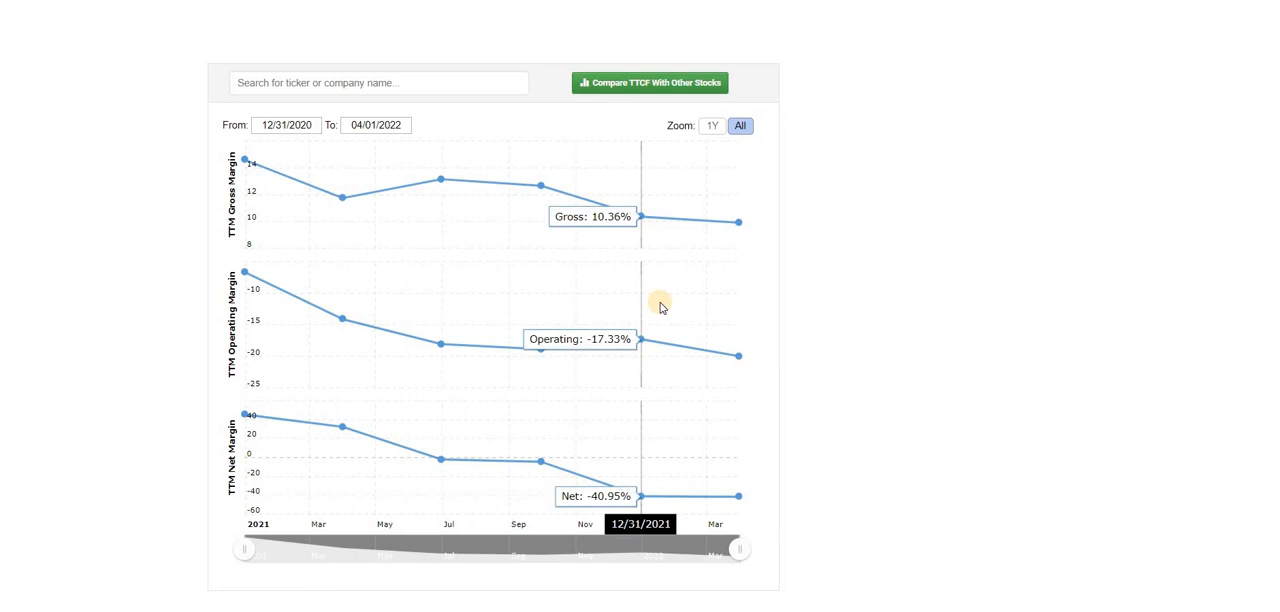
scroll("down", 3)
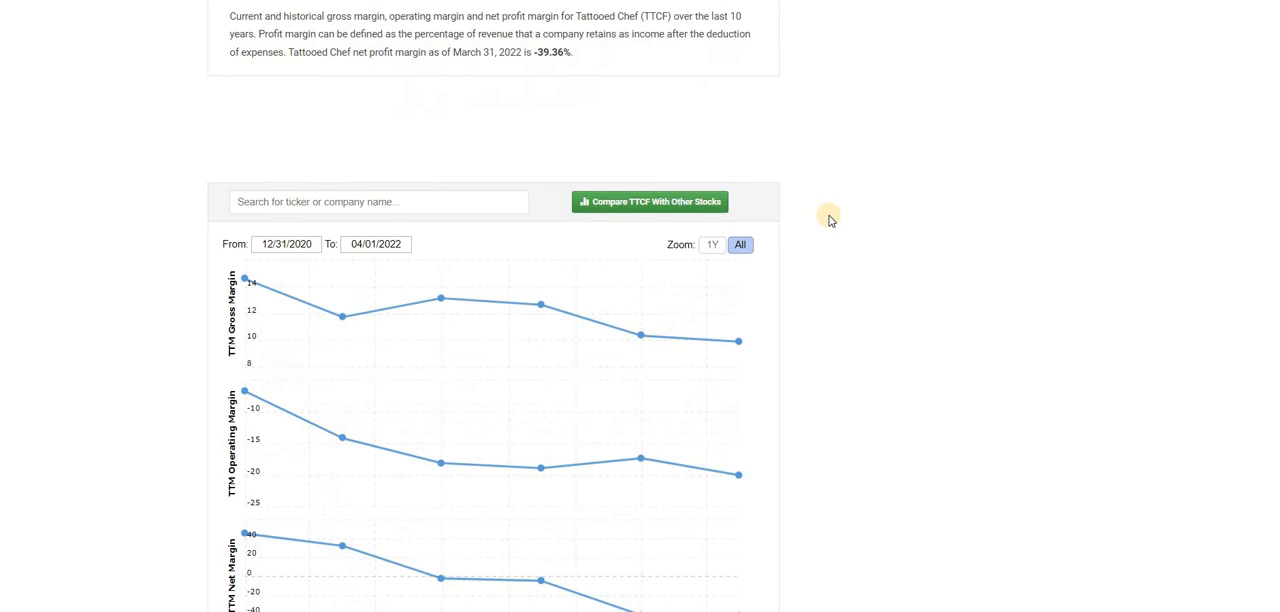
scroll("down", 3)
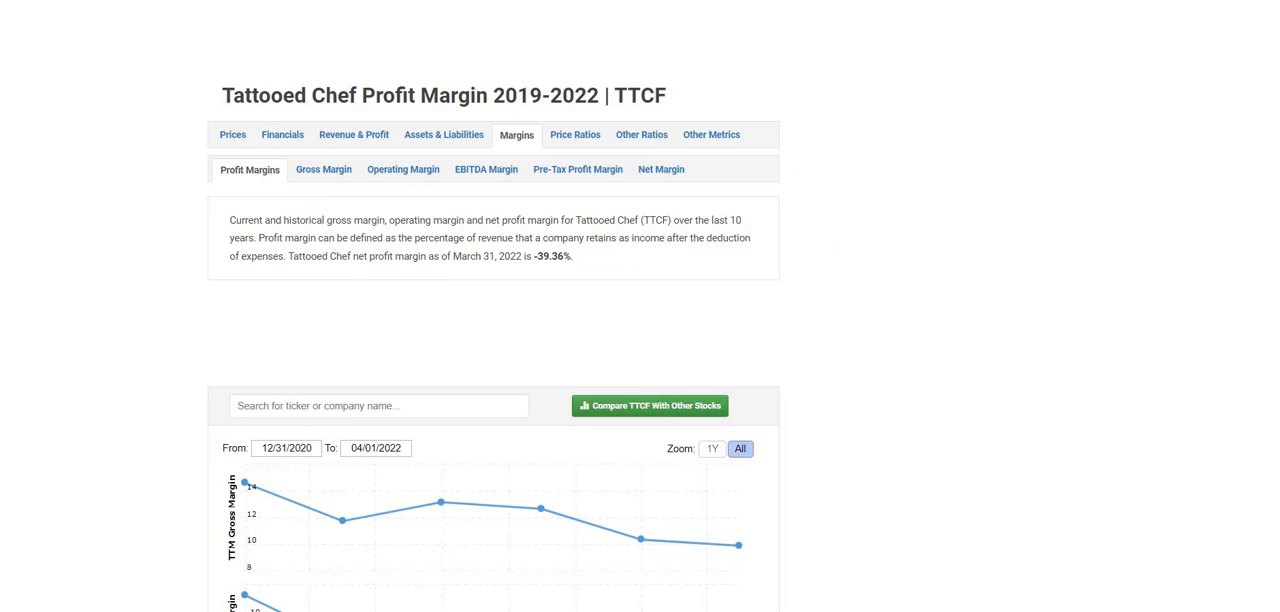
scroll("down", 3)
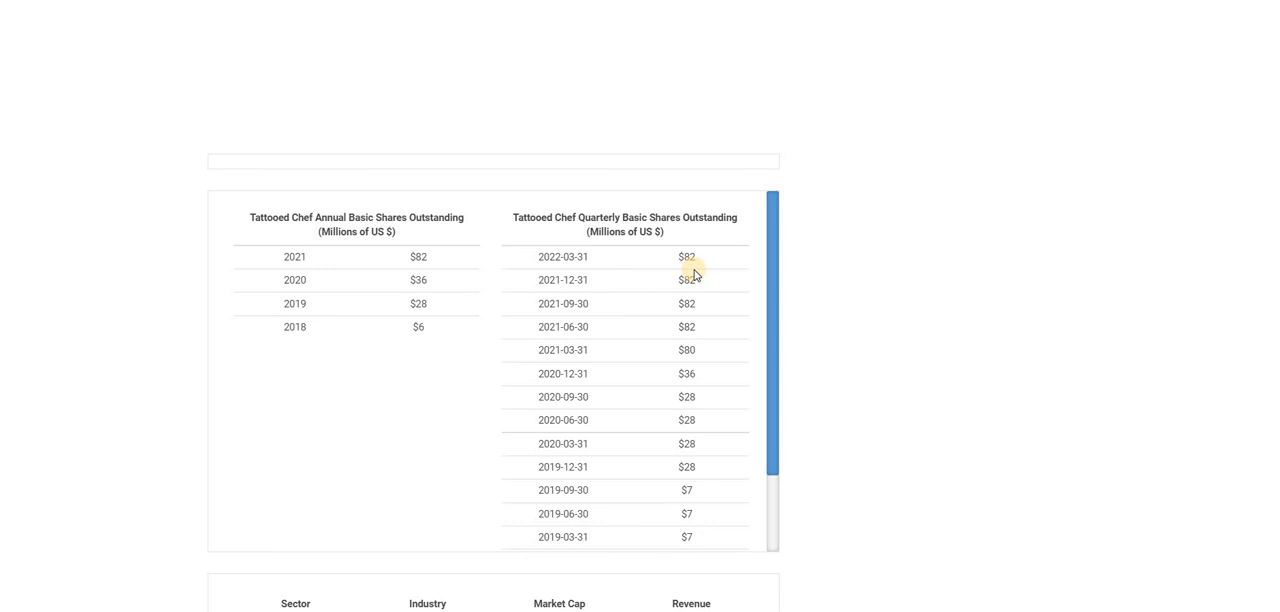
mouse_move(639, 98)
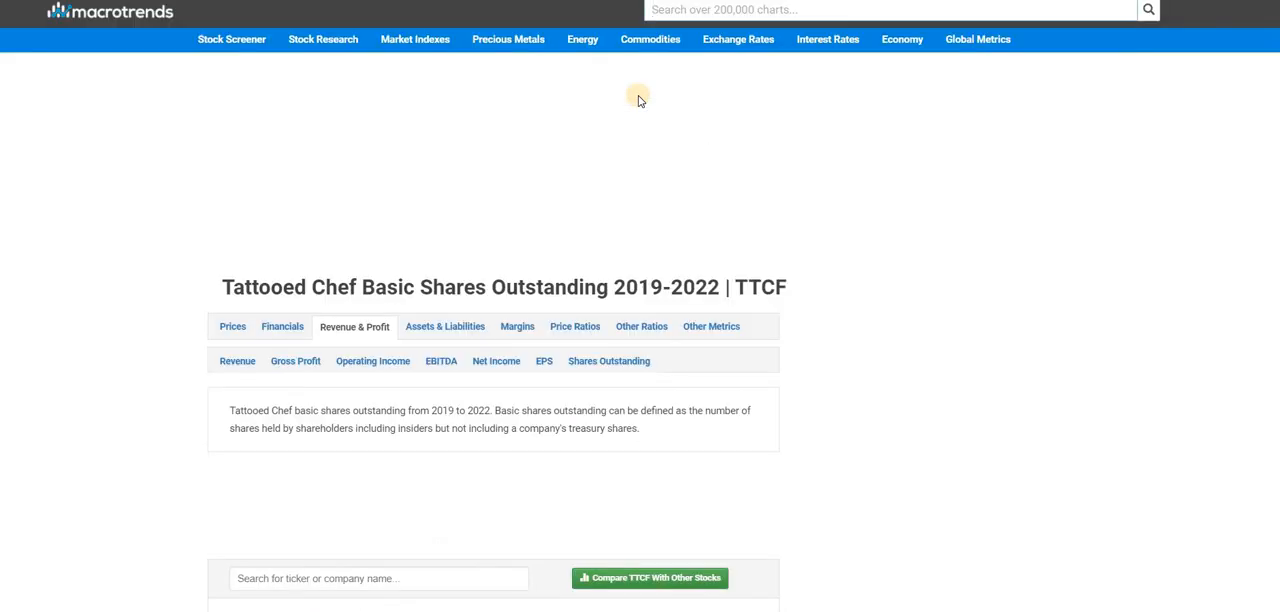
Scroll through Tattooed Chef's shares outstanding page on Macrotrends.
scroll("down", 3)
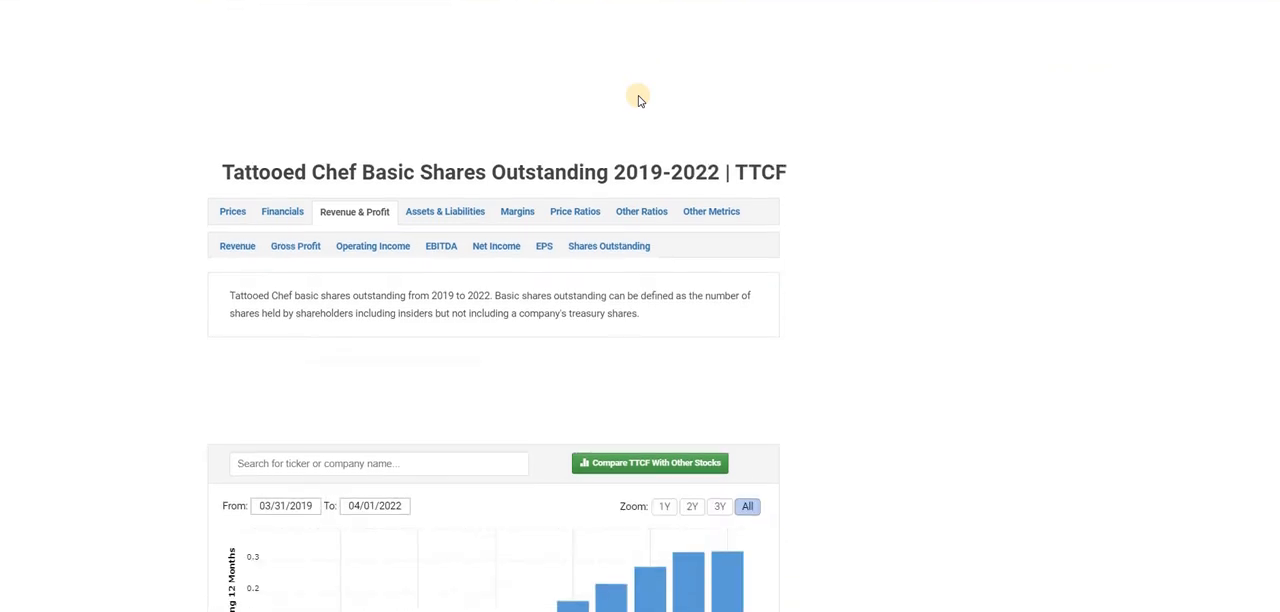